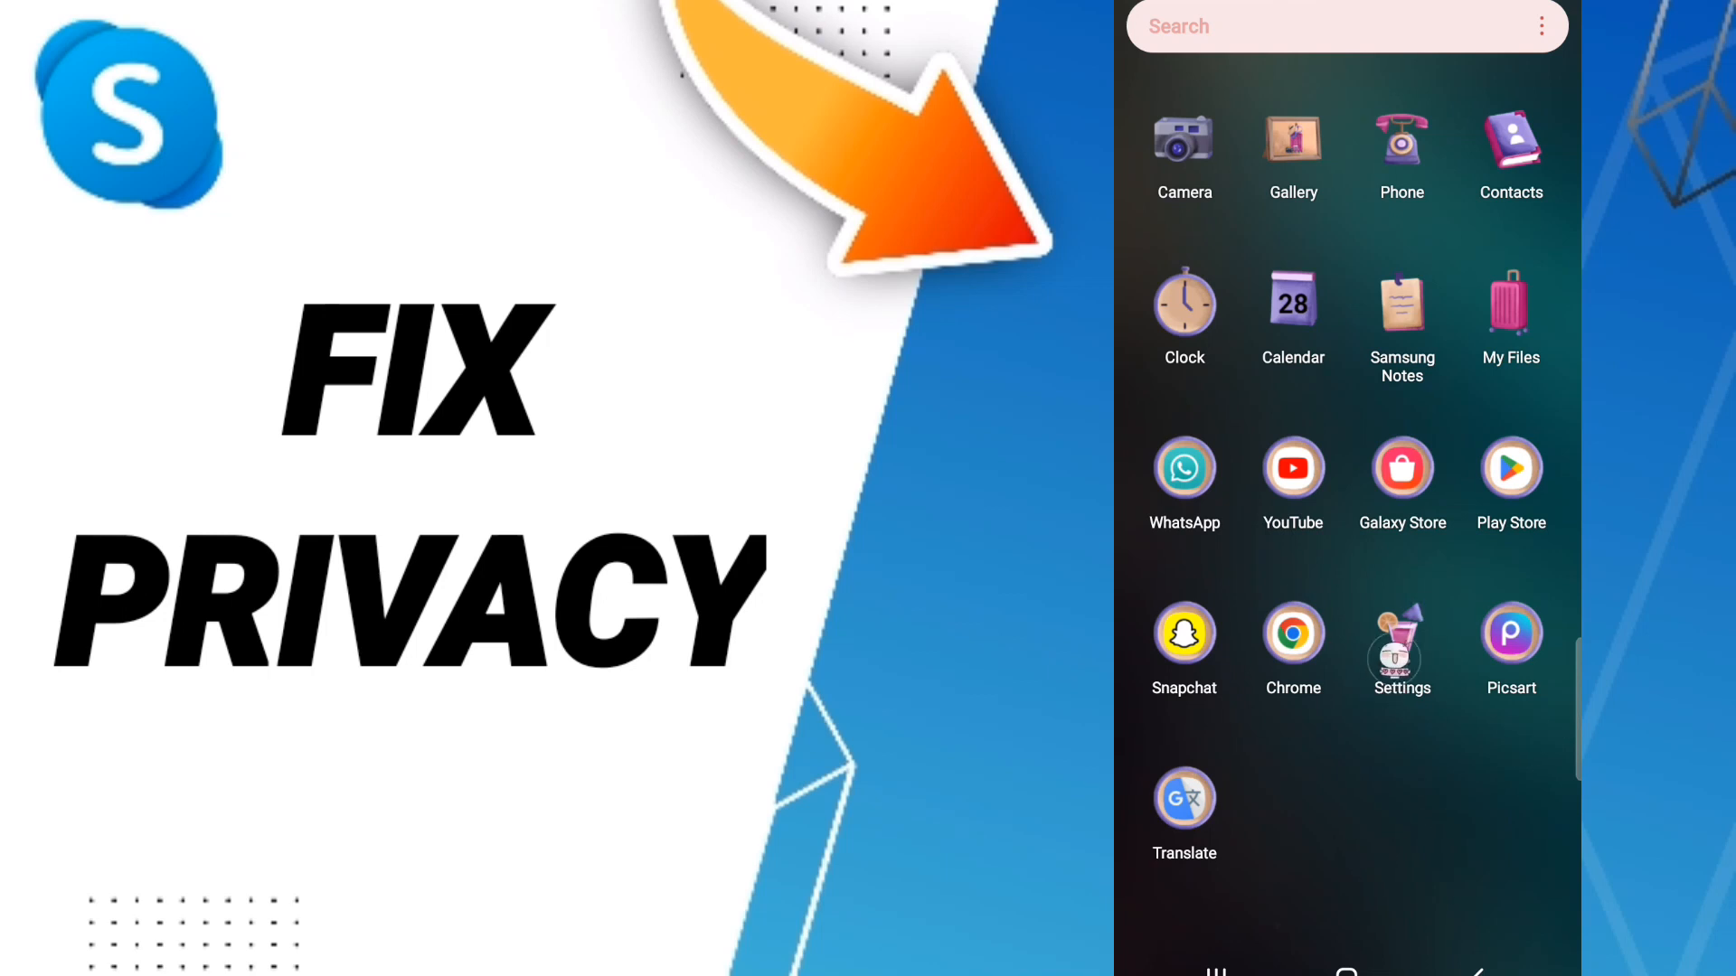
# Launch Settings from the app drawer and go to the Apps section
pyautogui.click(1401, 630)
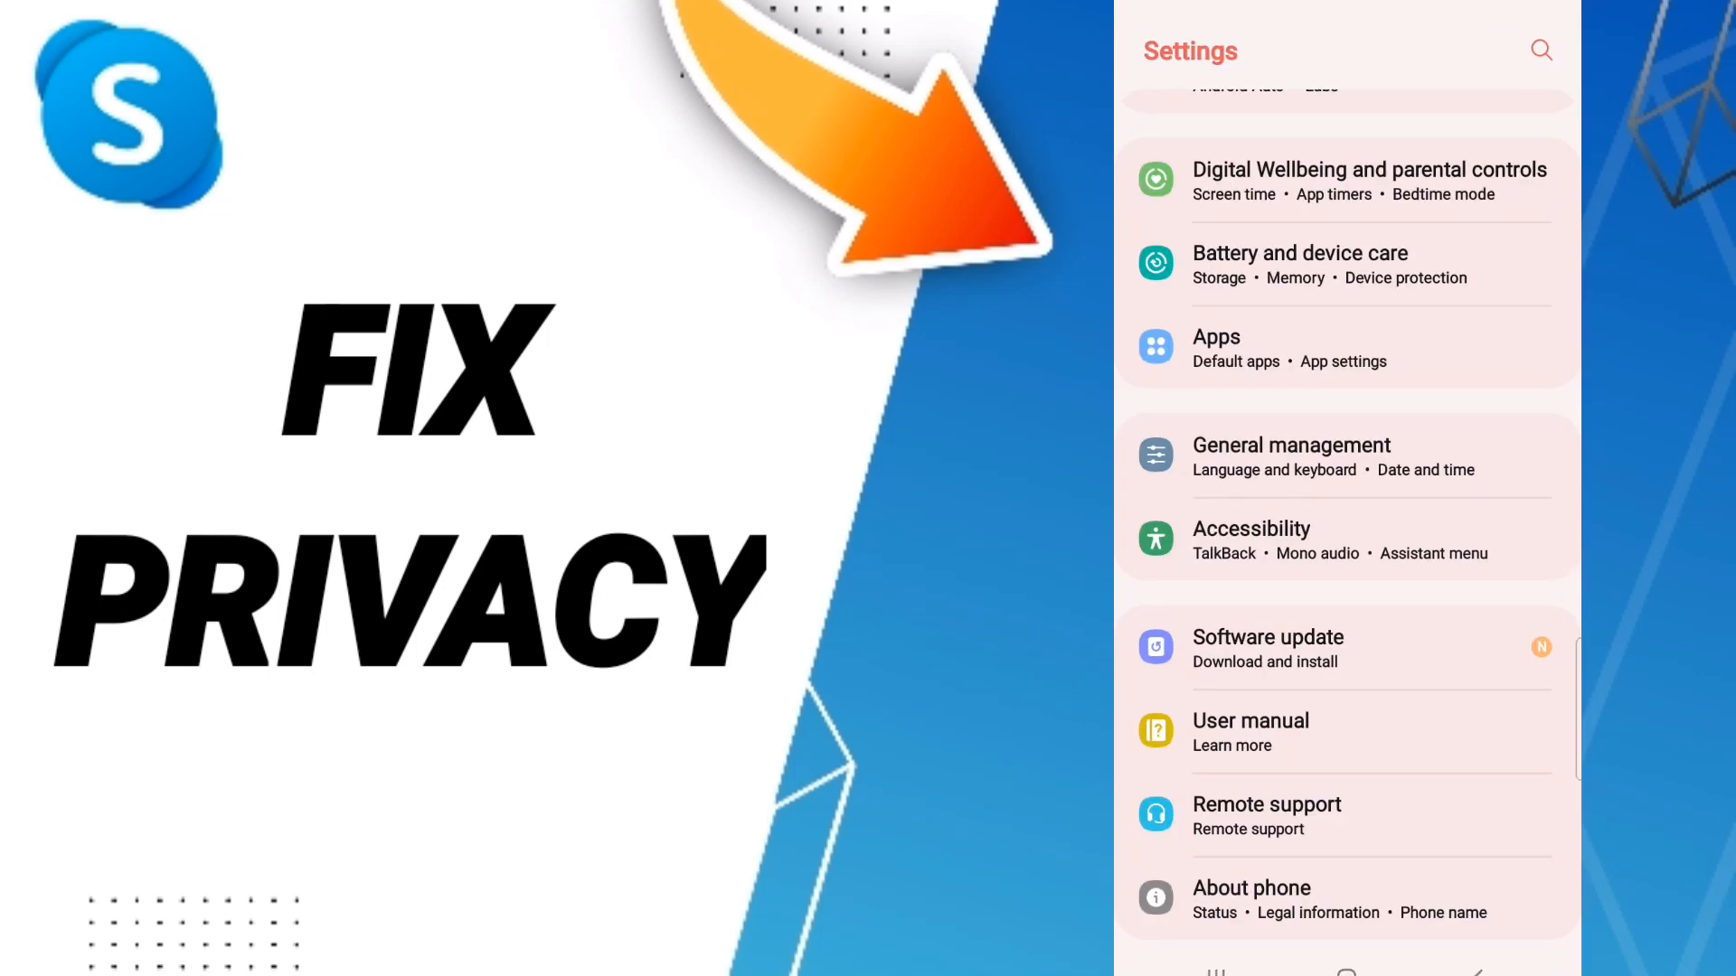
pyautogui.click(1328, 347)
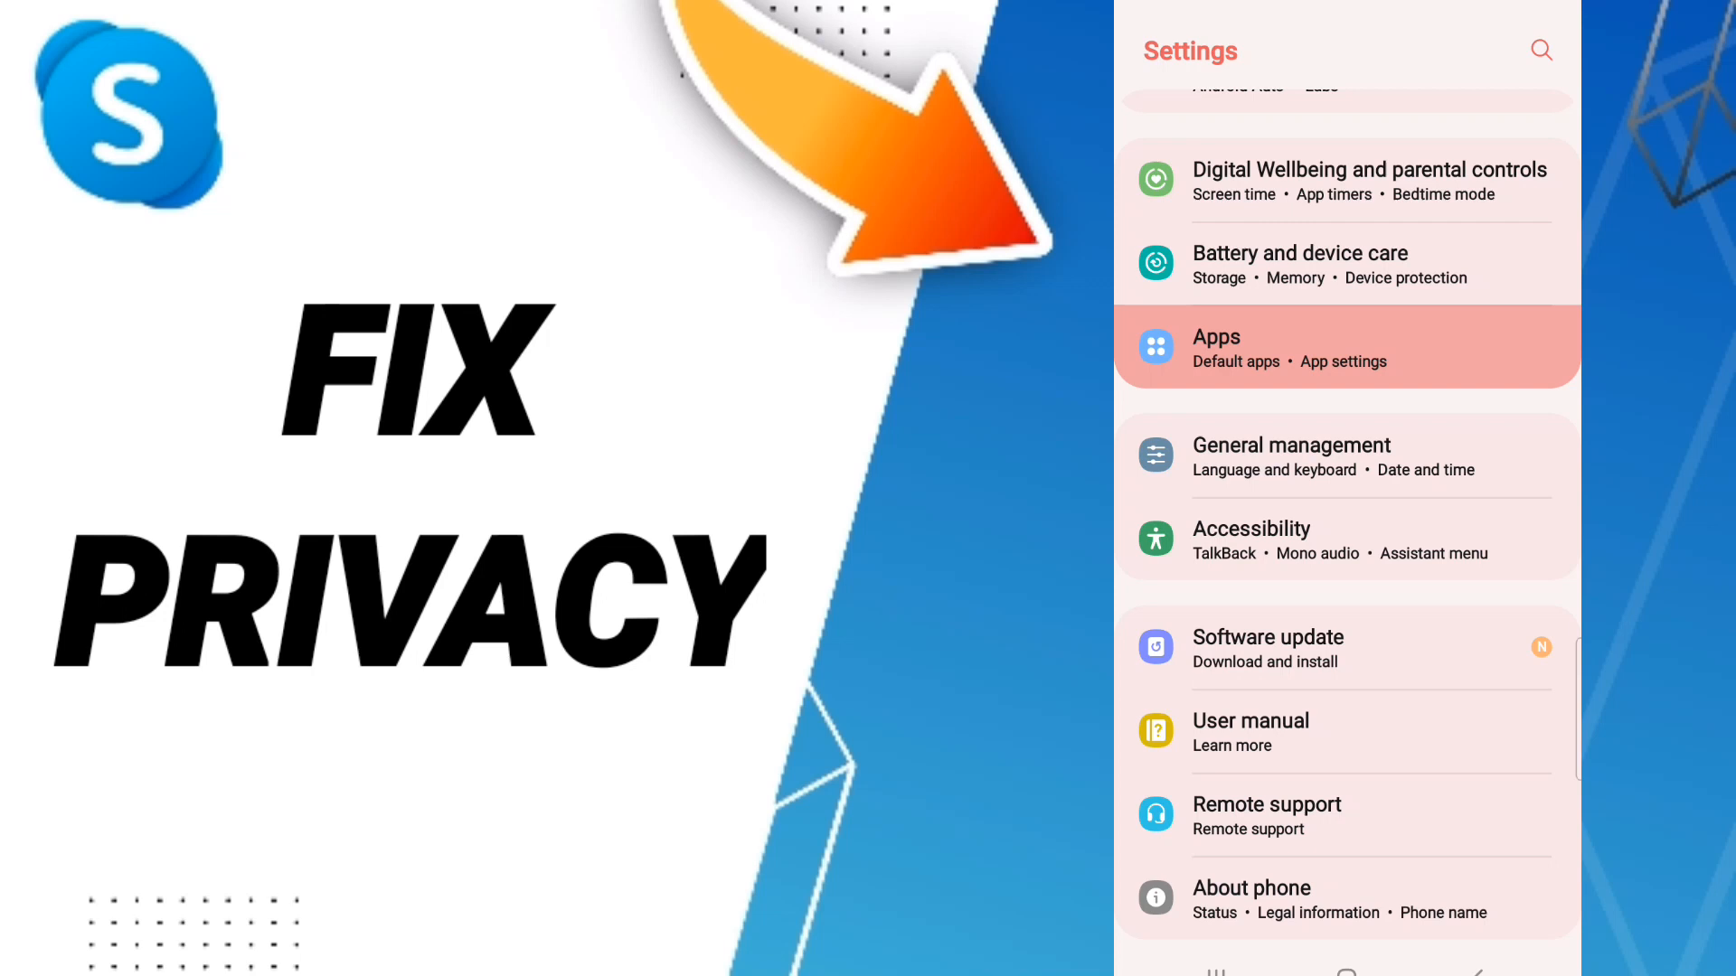
# Show the installed apps list and scroll down to the apps starting with S
pyautogui.click(1346, 346)
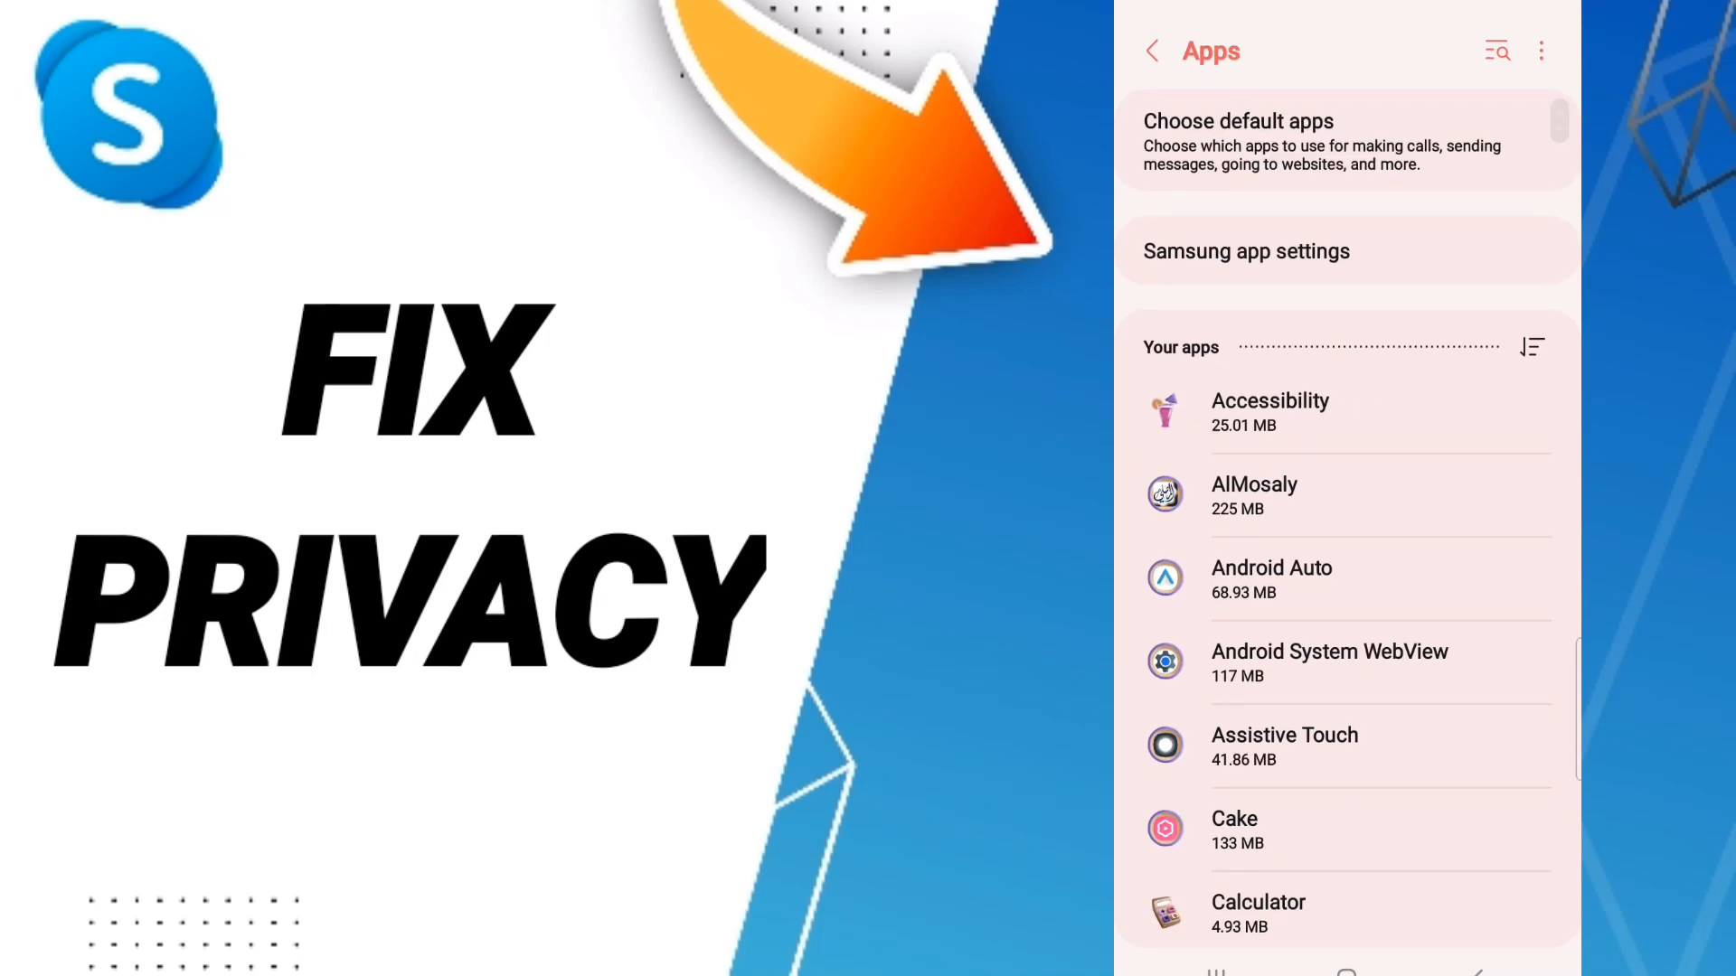
pyautogui.scroll(-3)
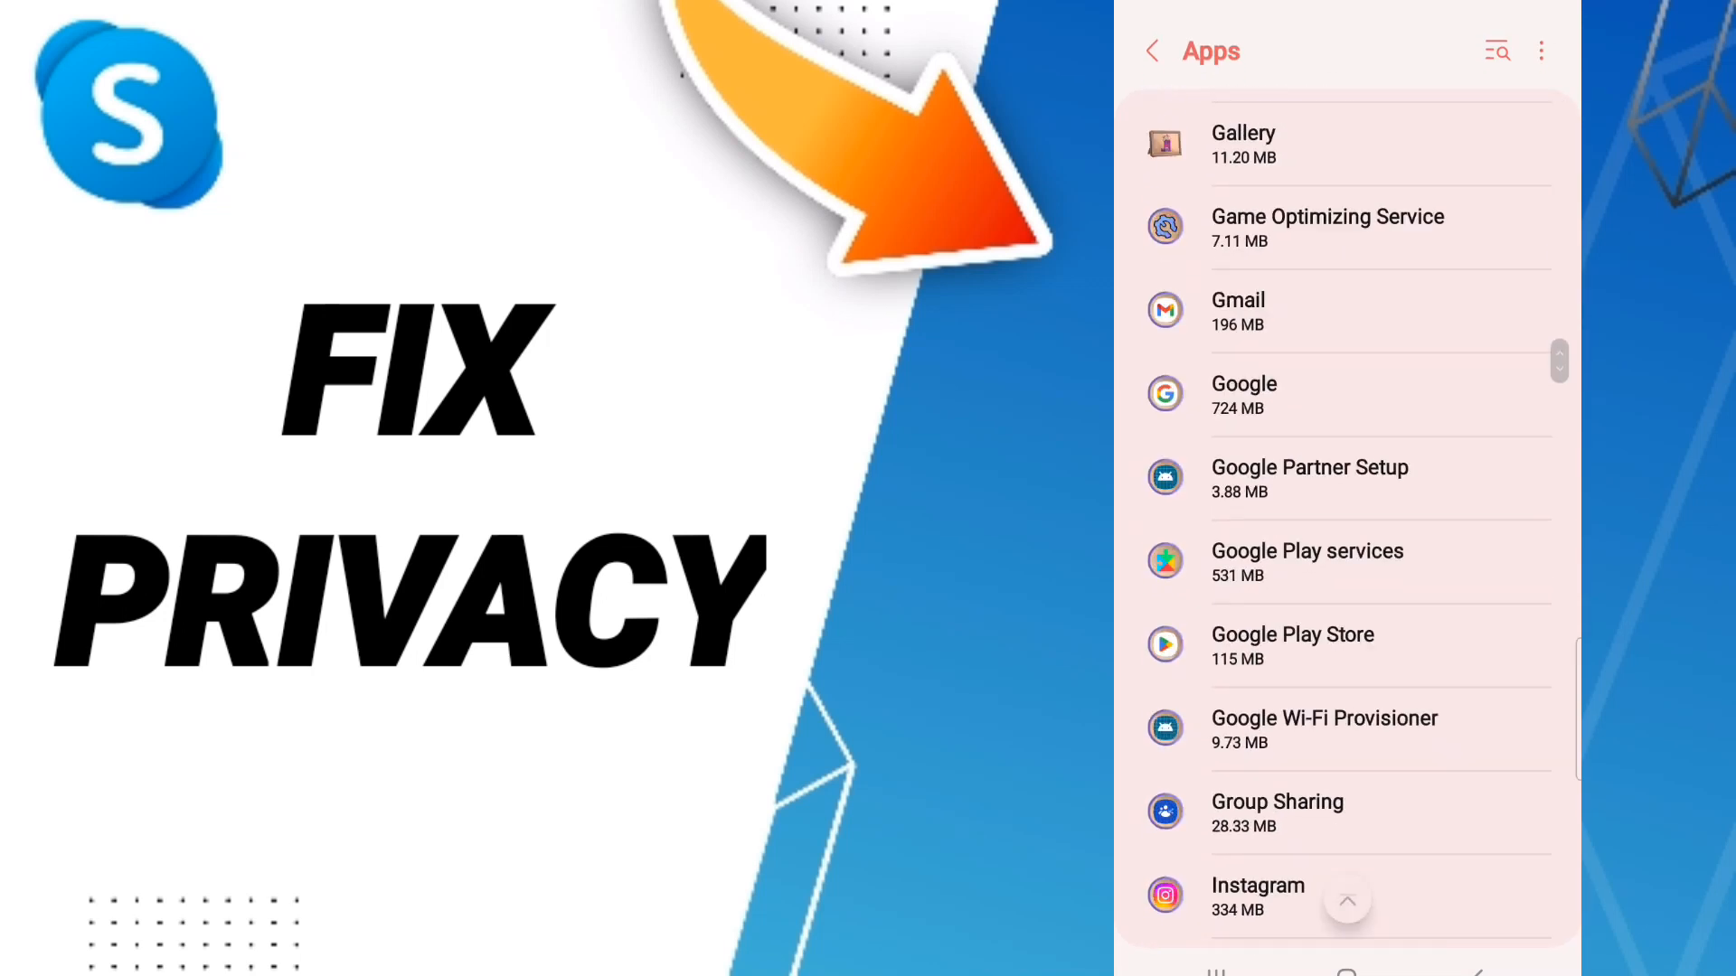
pyautogui.scroll(-3)
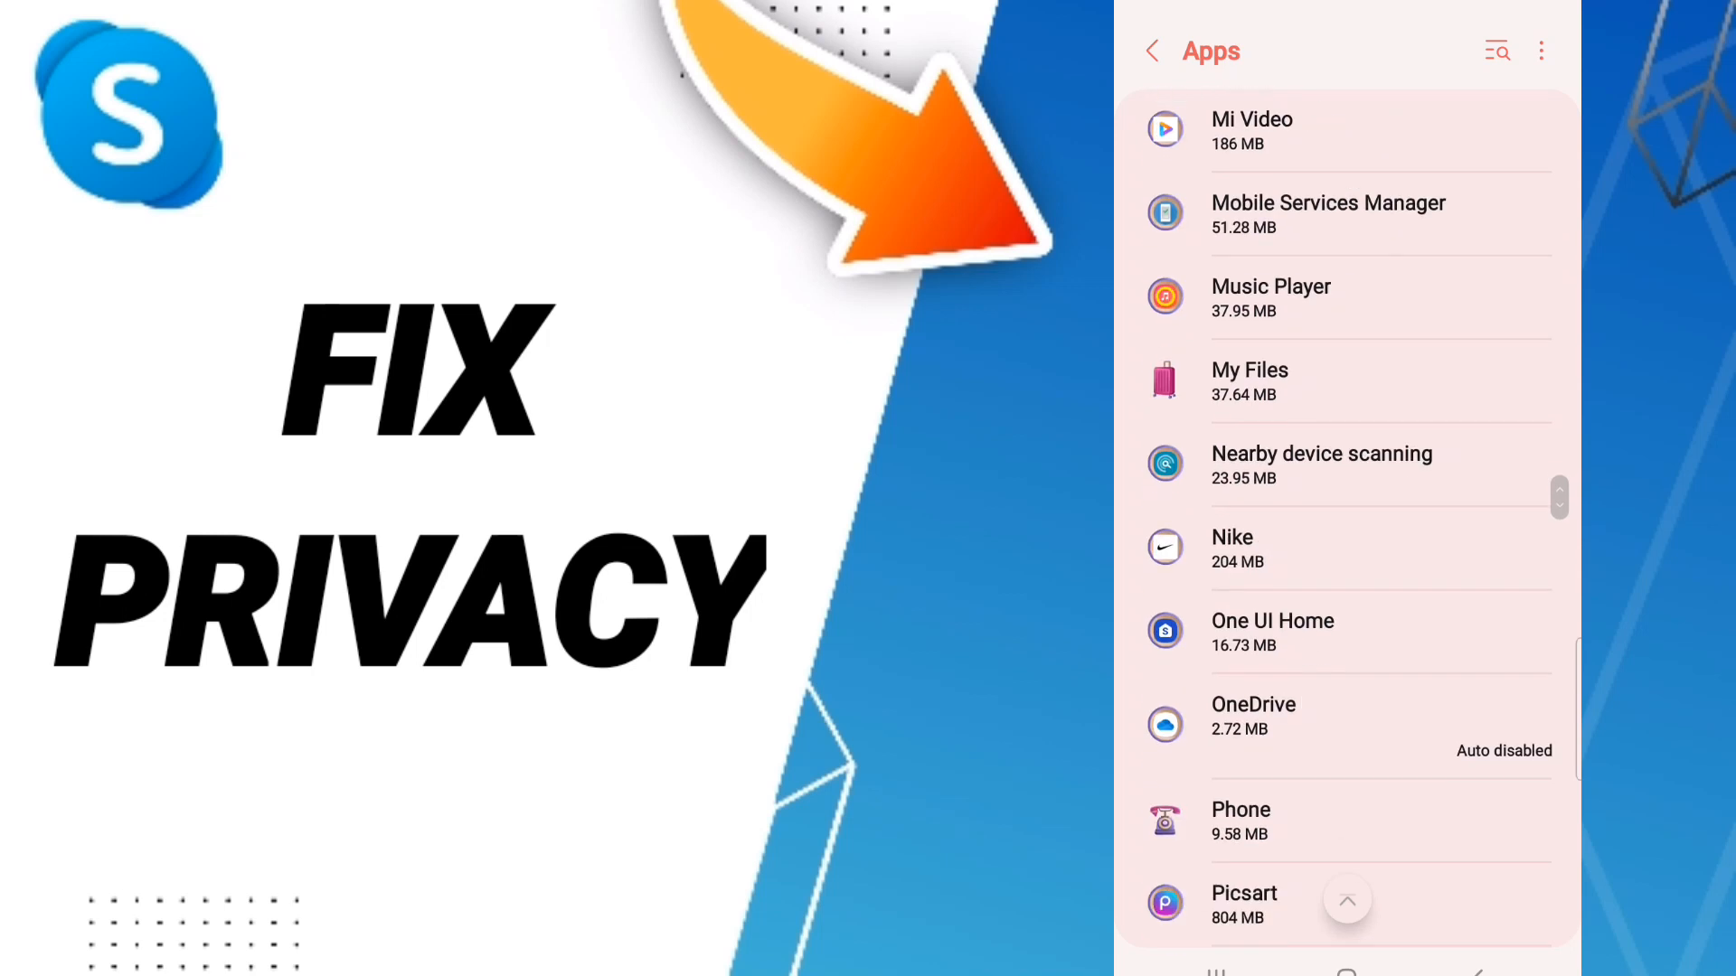
pyautogui.scroll(-3)
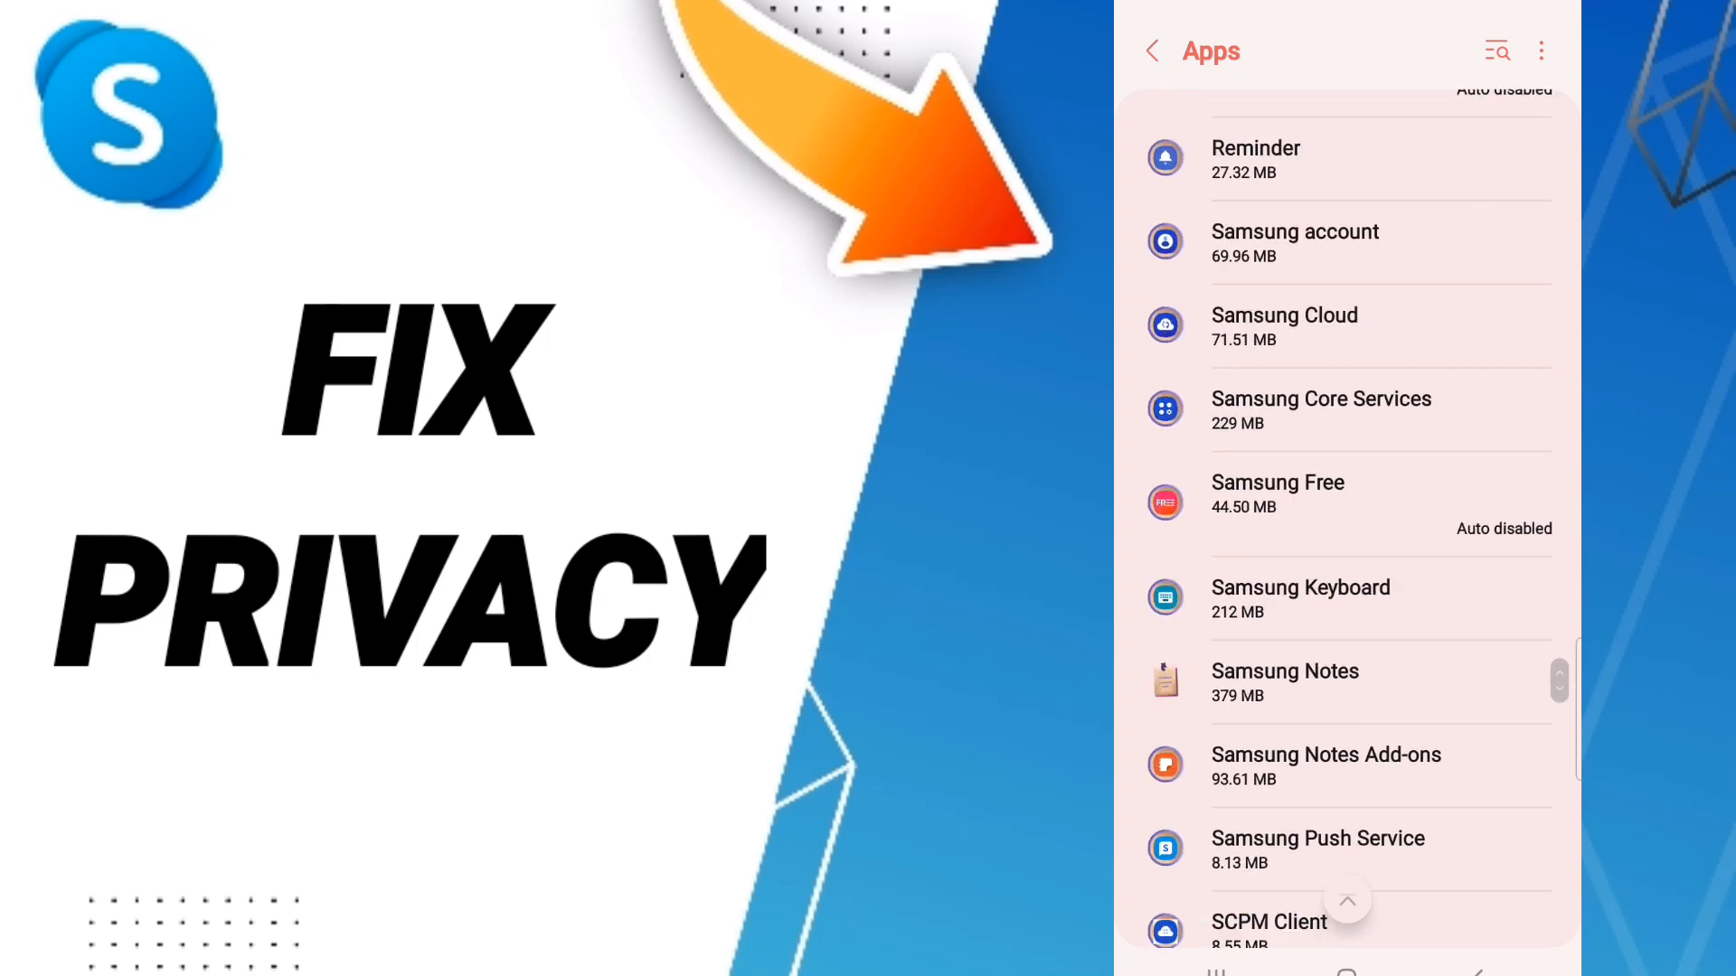
pyautogui.scroll(-3)
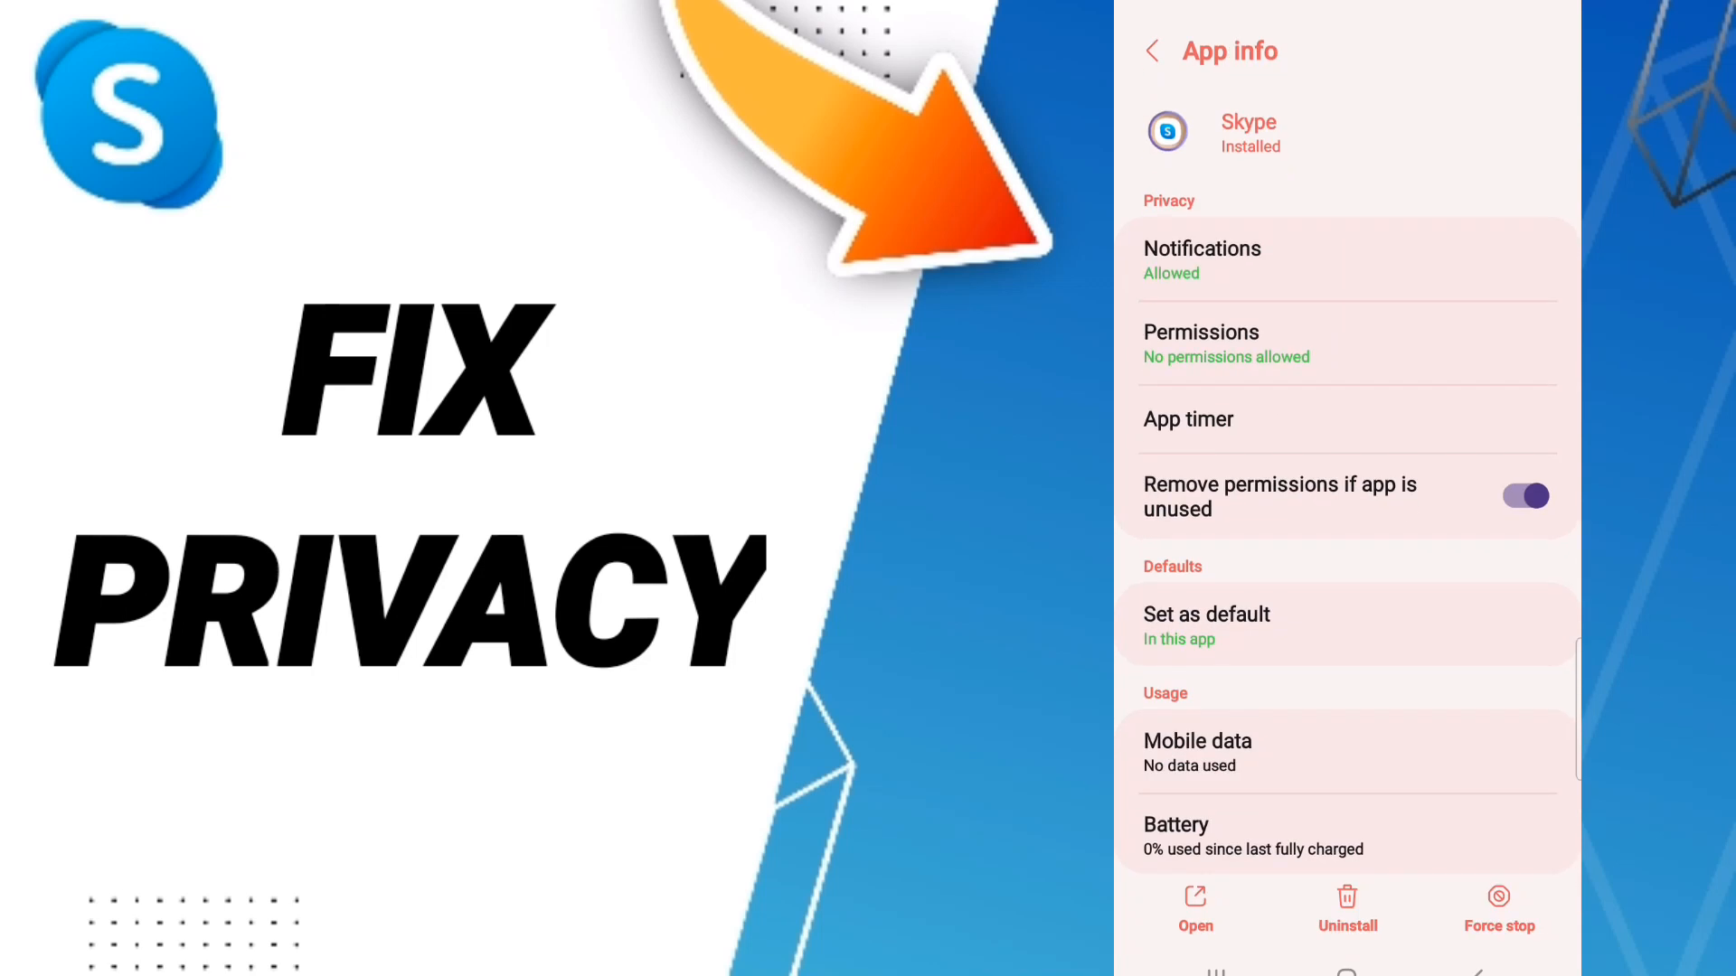
# Force-stop Skype with confirmation, then clear Skype's cache on its storage page
pyautogui.scroll(-3)
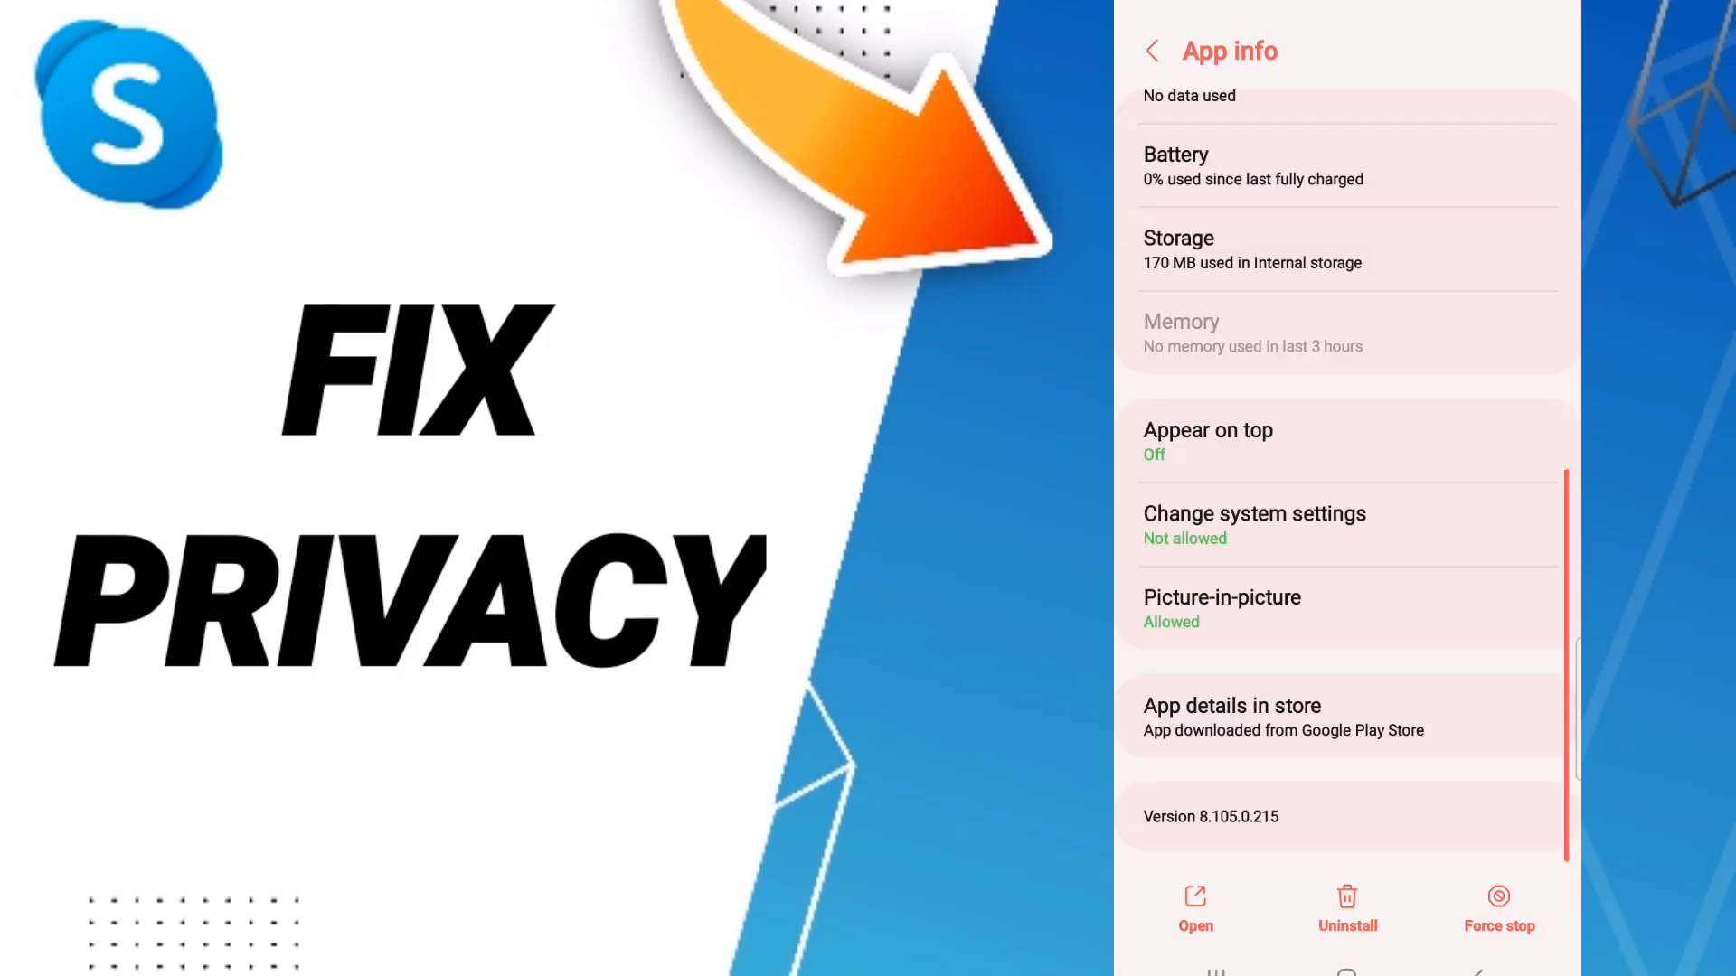
pyautogui.click(1498, 908)
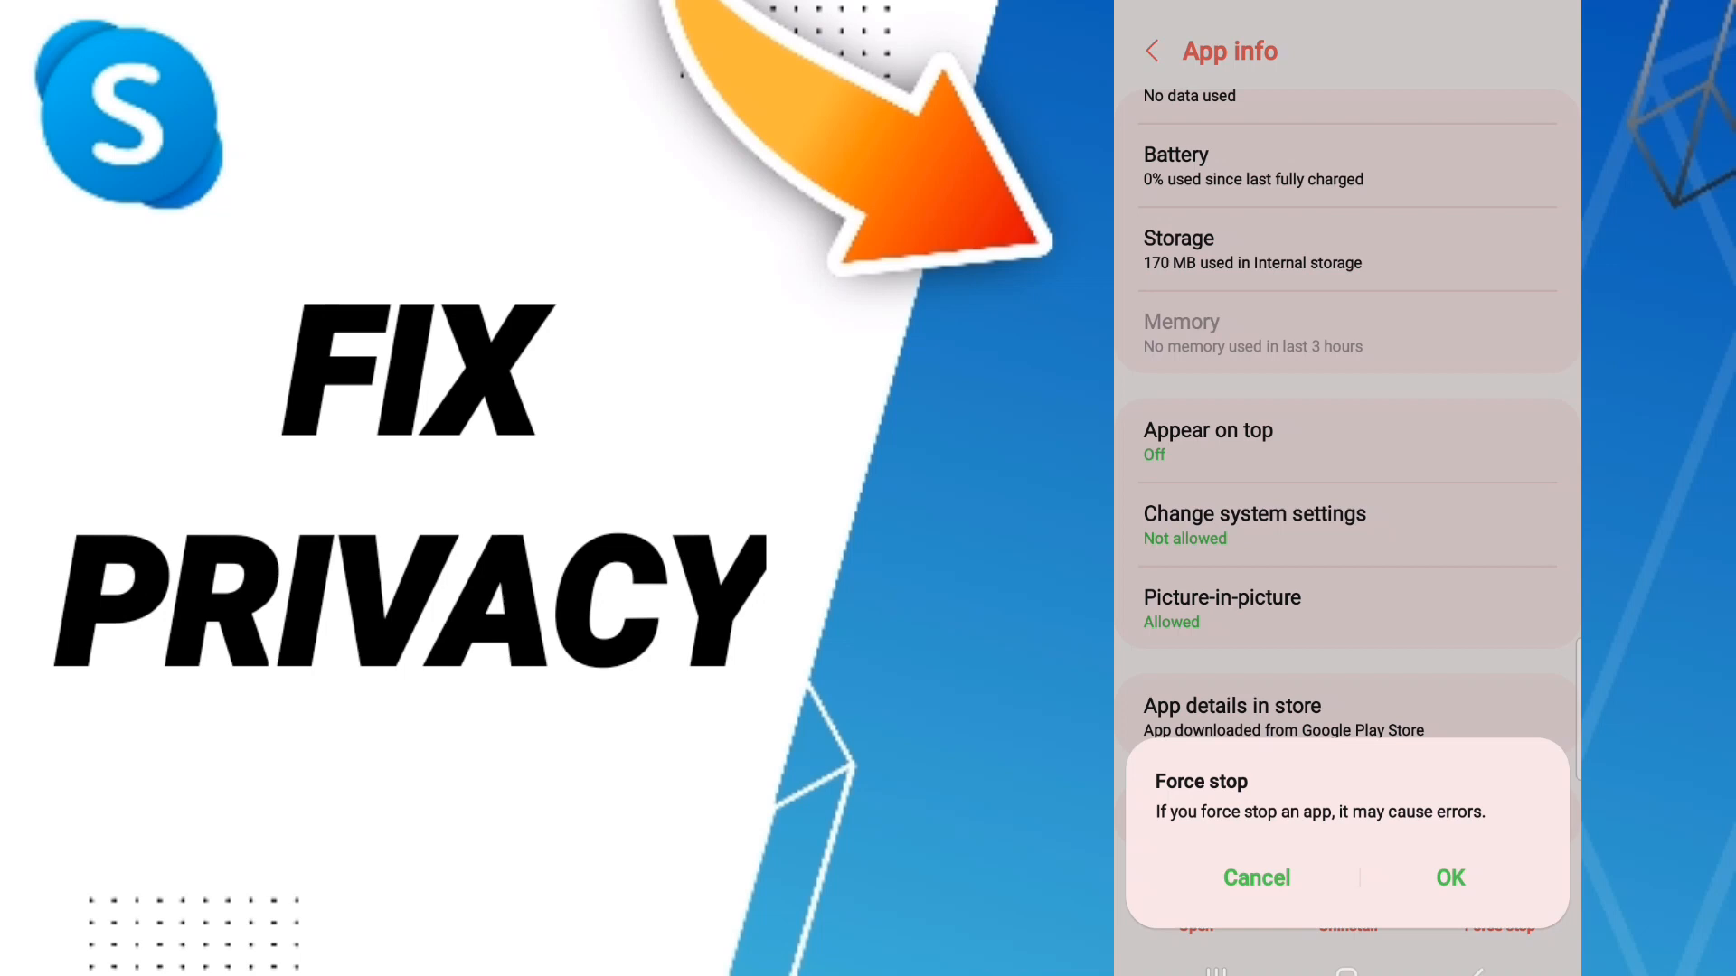
pyautogui.click(1256, 877)
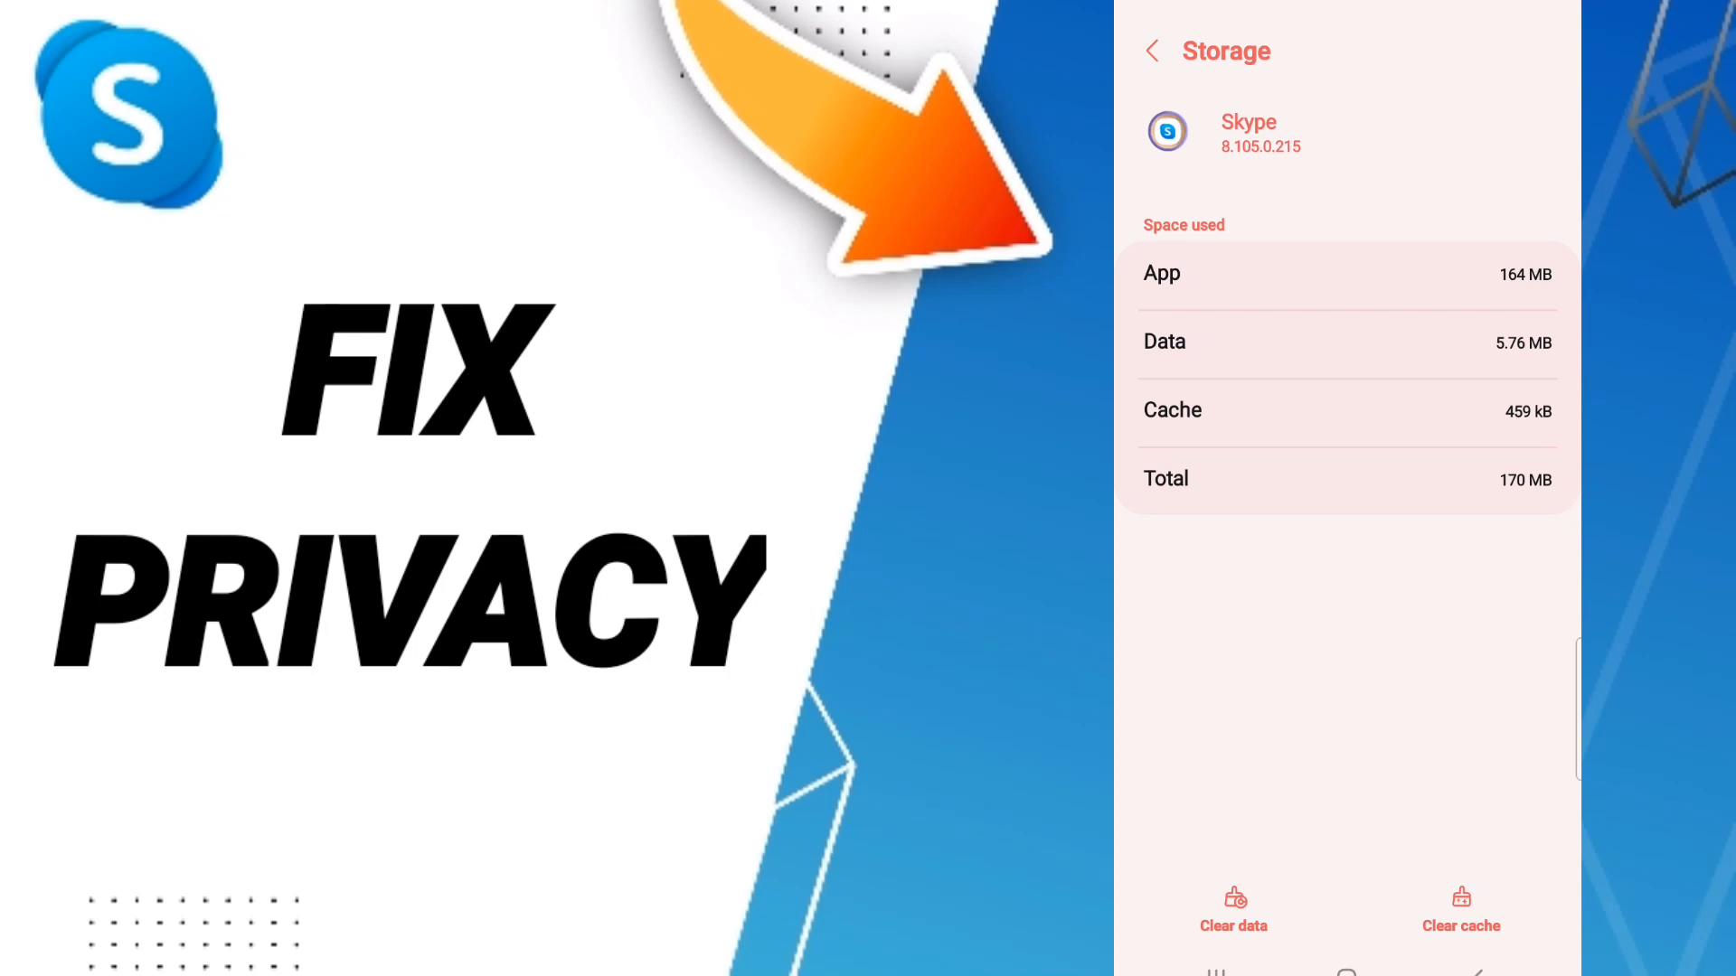
pyautogui.click(1459, 910)
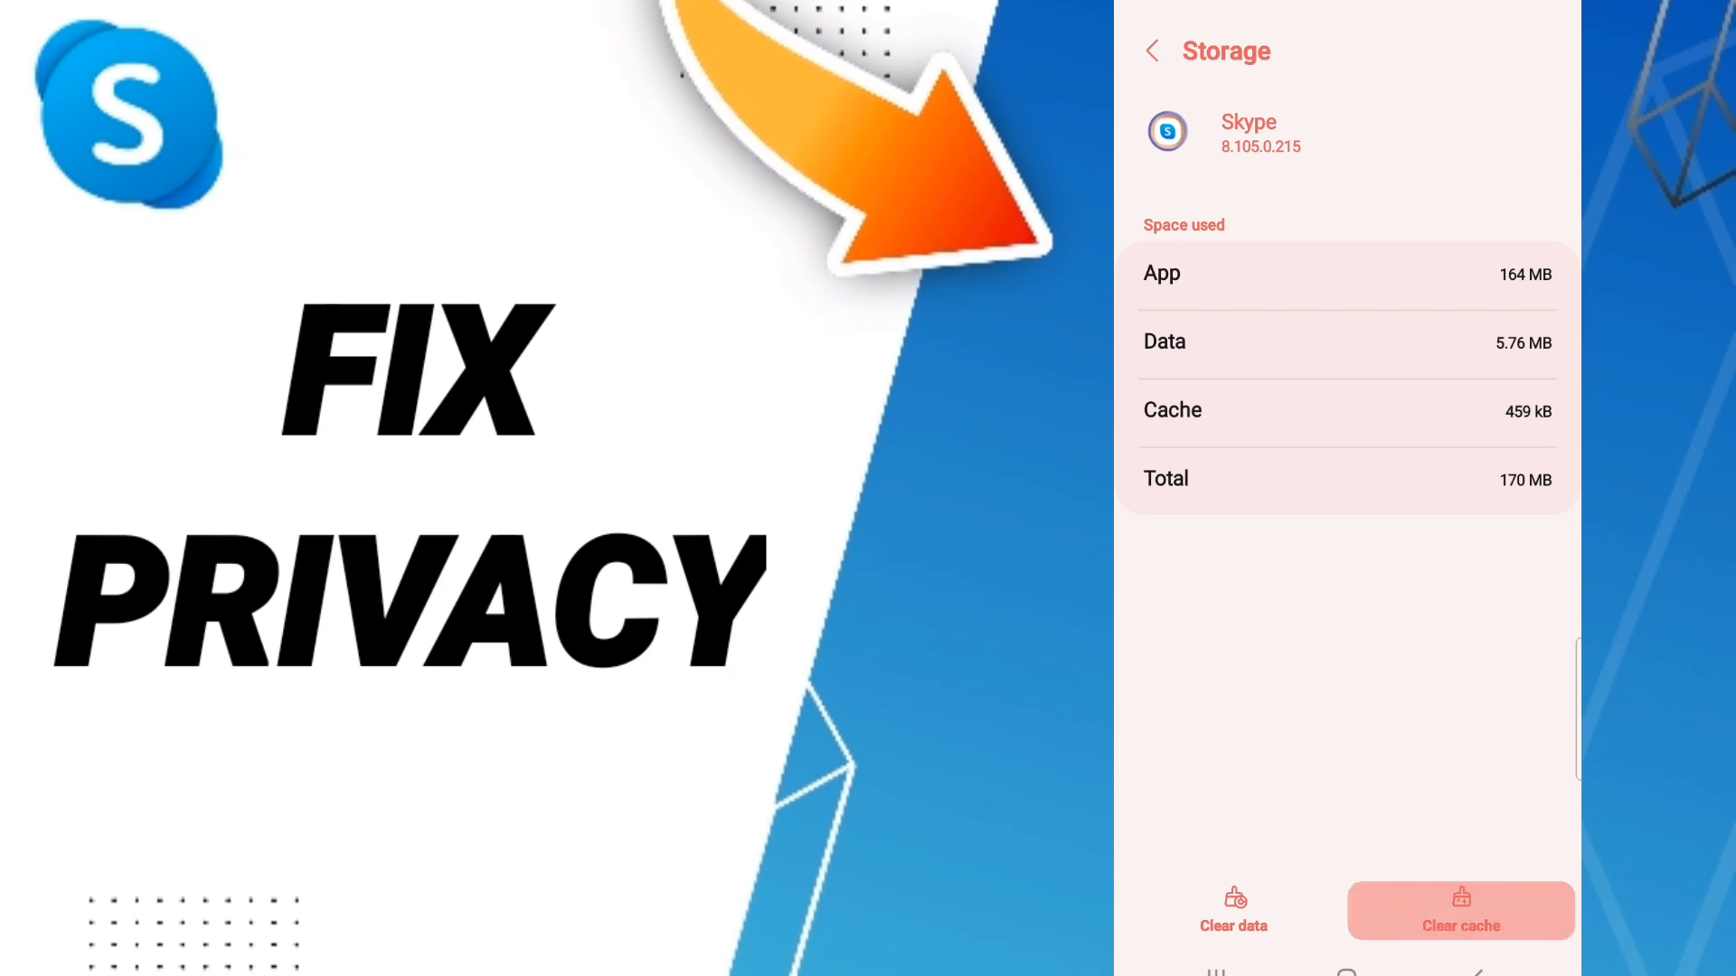